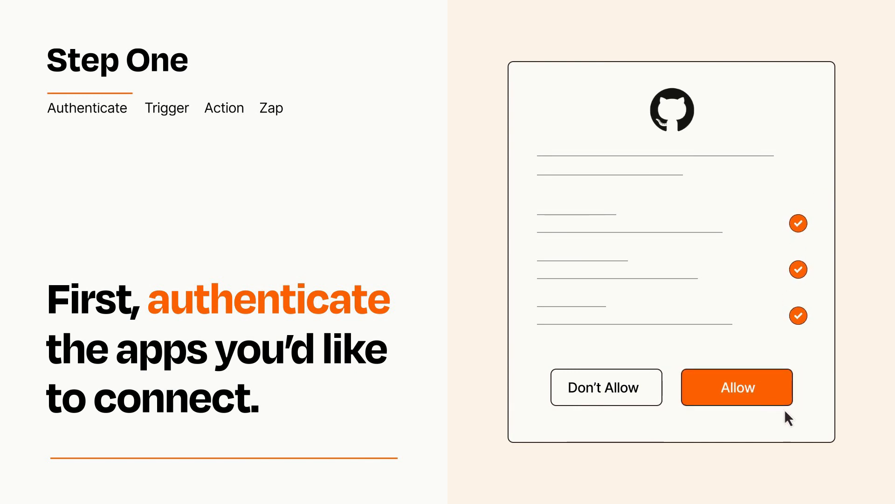
Step: Allow GitHub the requested access so Zapier can connect the account
click(737, 387)
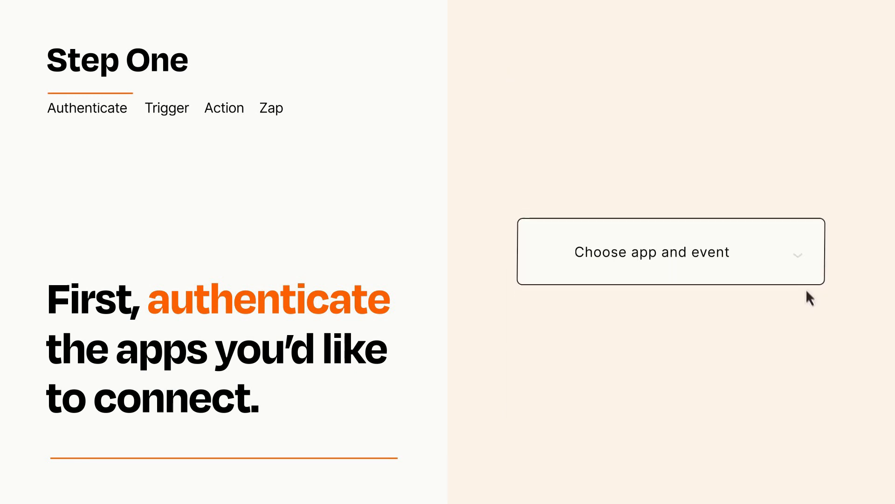
Step: Select Notion's New Database Item as the Zap's trigger event
click(670, 251)
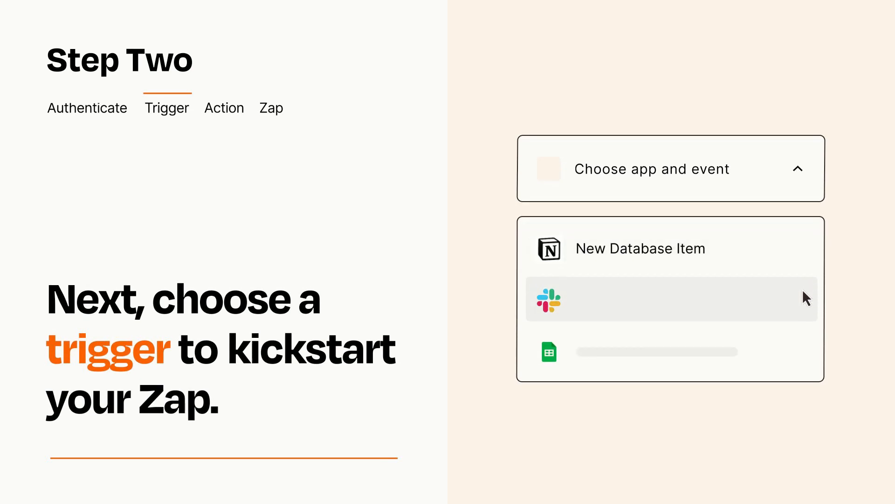
mouse_move(806, 356)
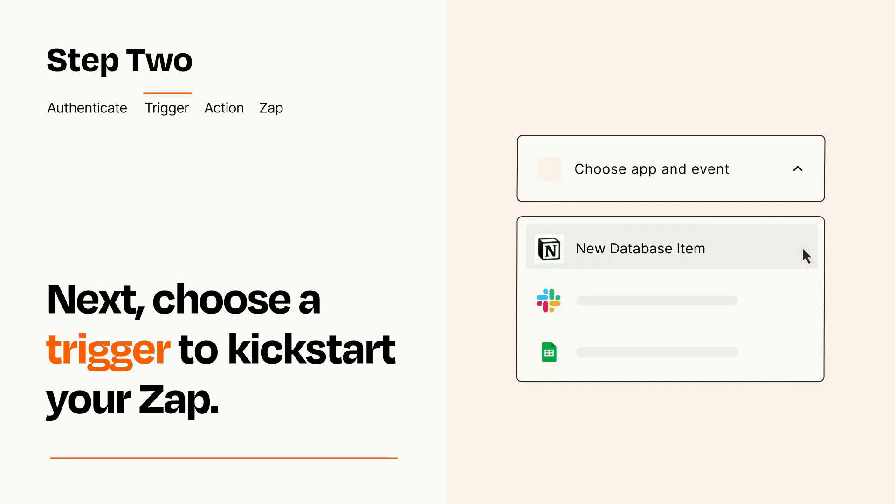
mouse_move(807, 259)
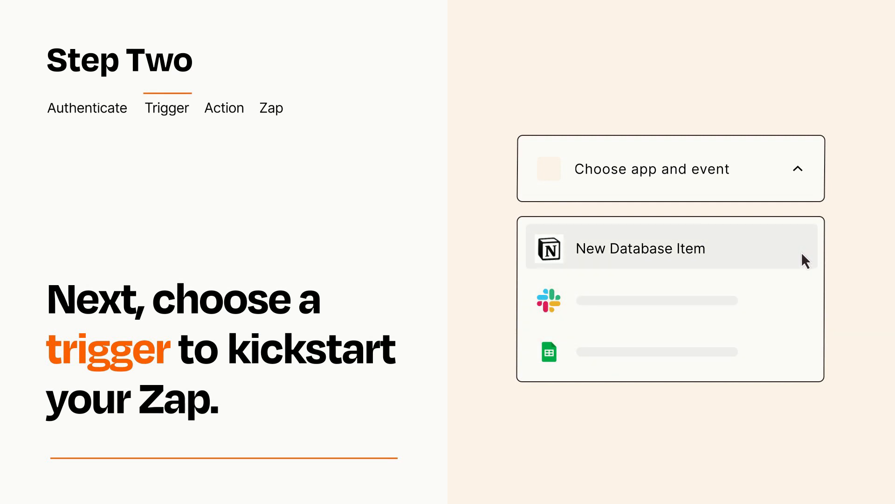
click(641, 249)
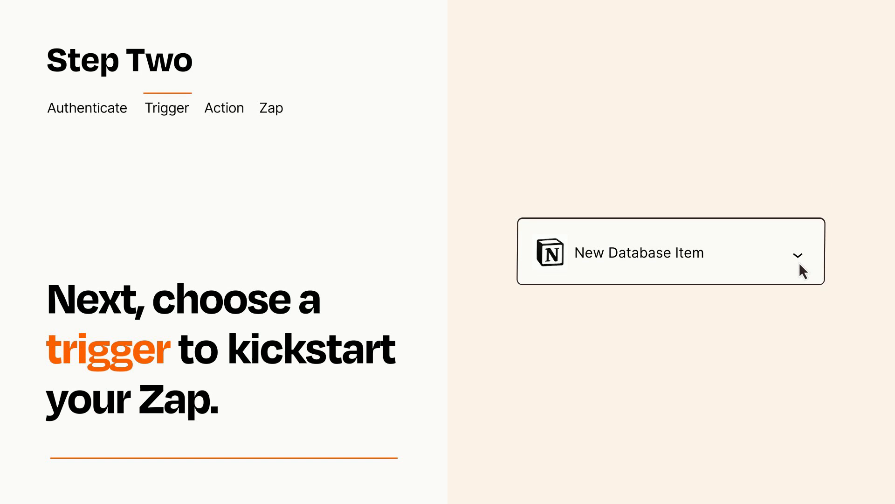
mouse_move(811, 269)
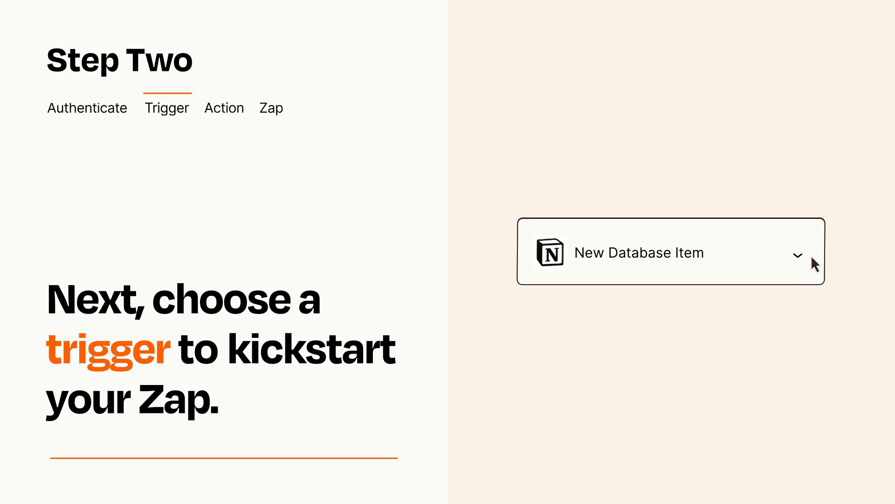
mouse_move(813, 257)
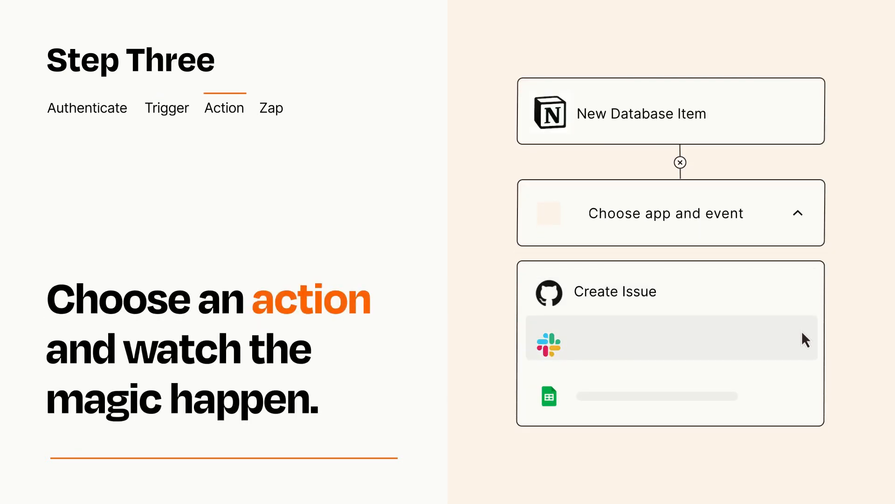
mouse_move(806, 401)
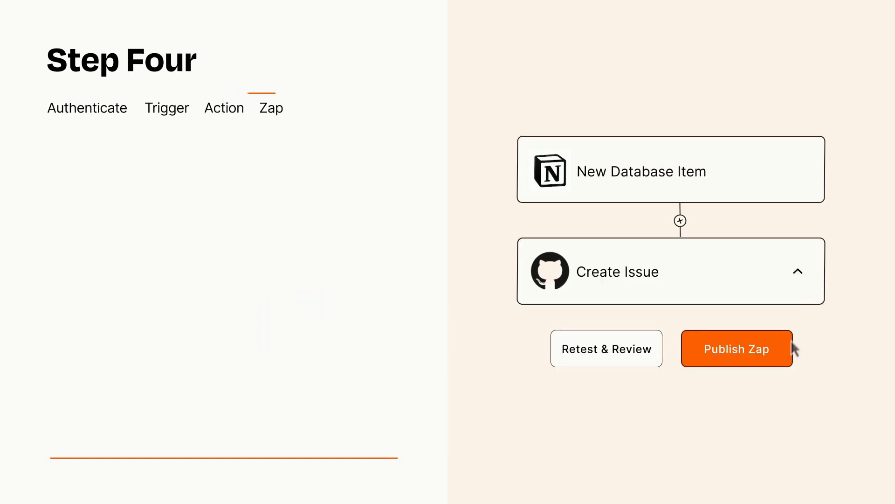
Step: Publish the Notion-to-GitHub Zap so it turns on
click(736, 348)
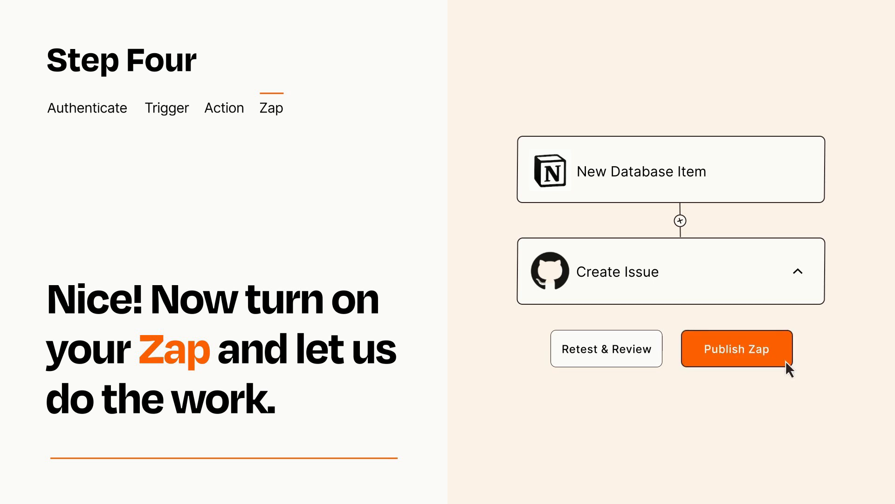
click(736, 348)
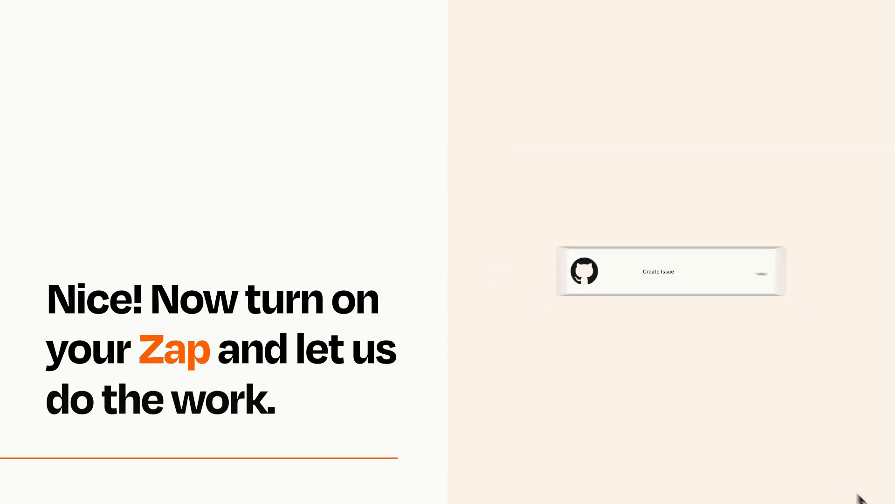